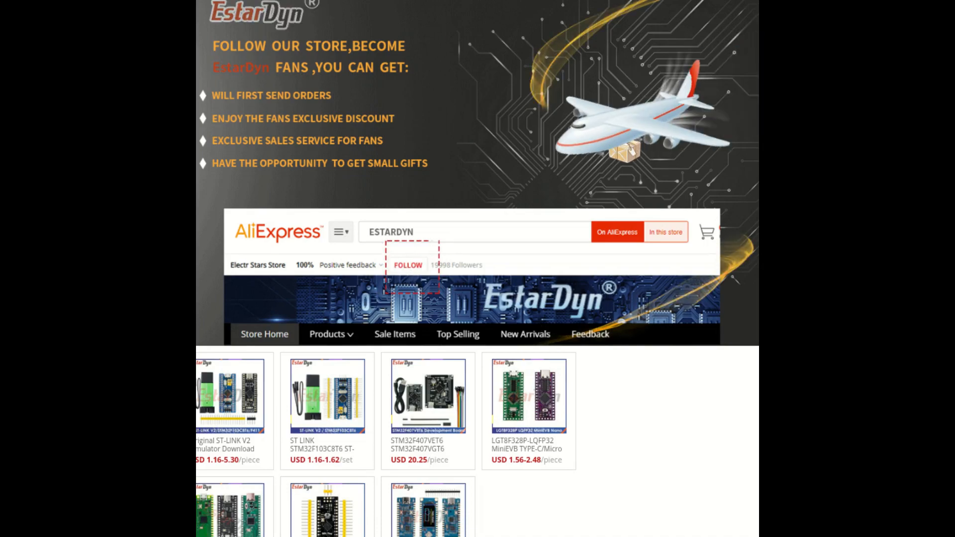
scroll(down, 3)
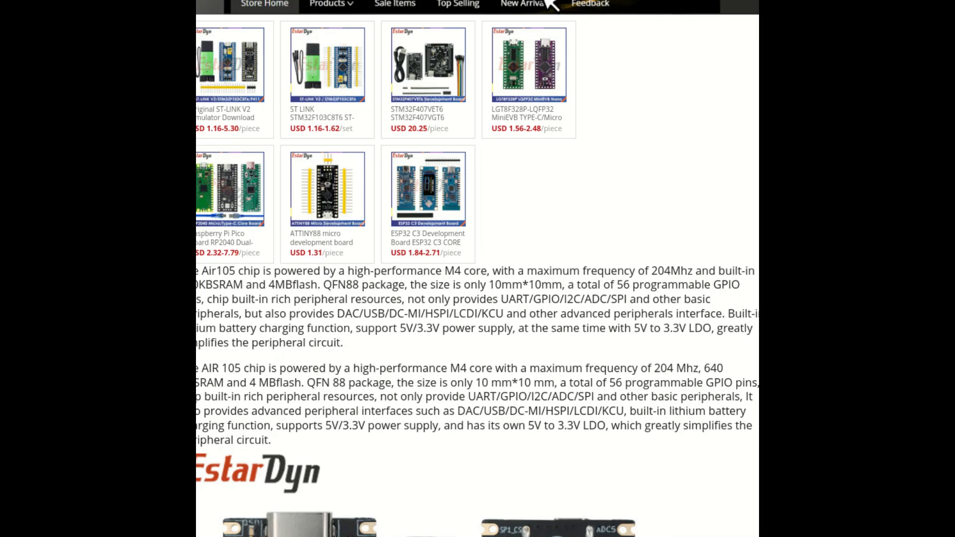
scroll(down, 3)
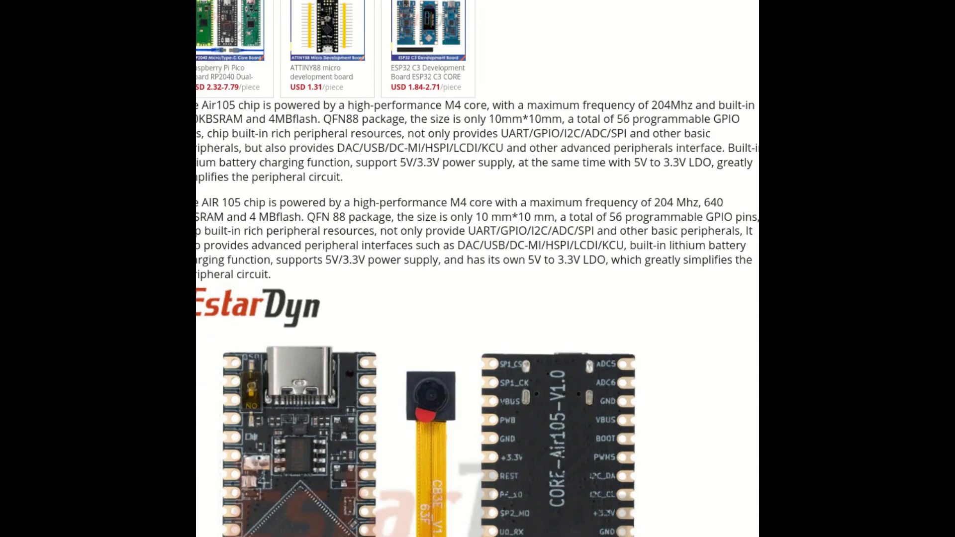
scroll(down, 3)
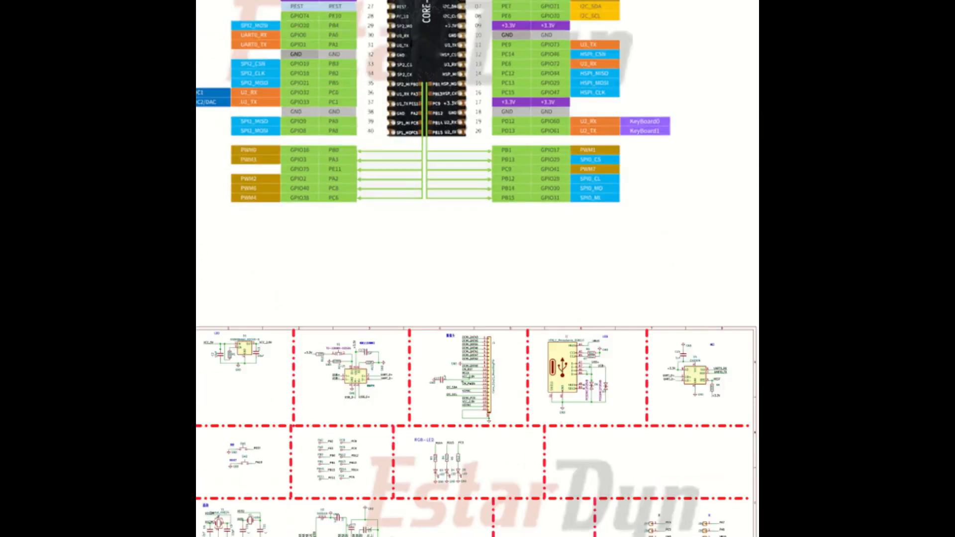
scroll(down, 3)
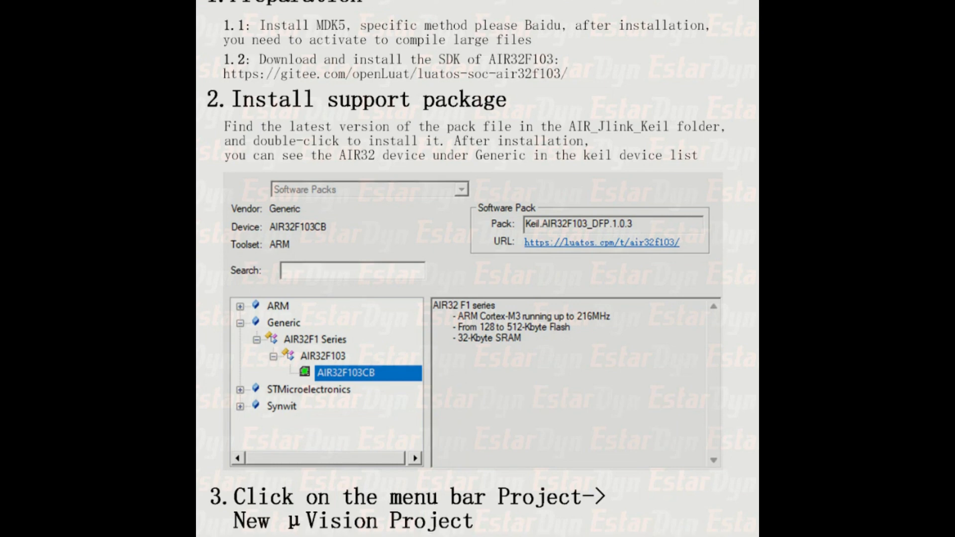
scroll(down, 3)
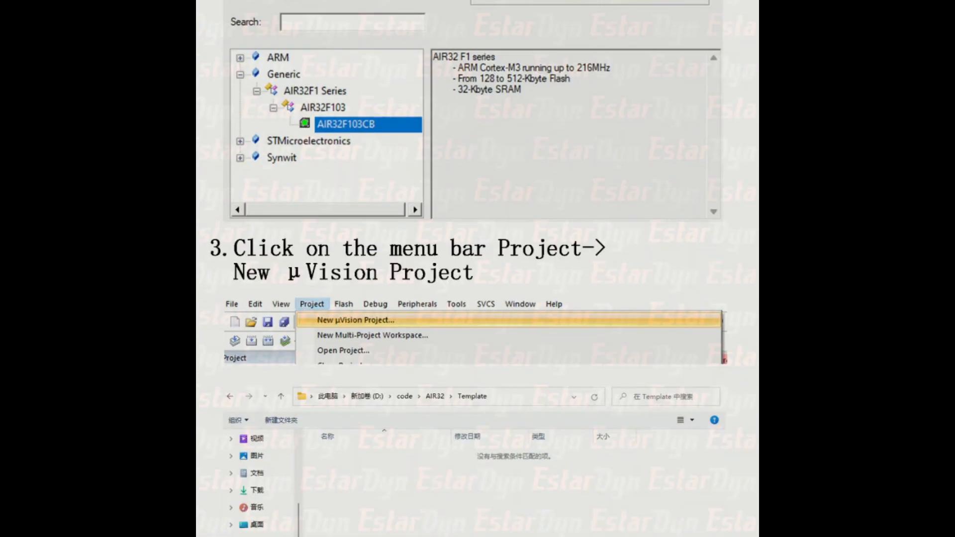
scroll(down, 3)
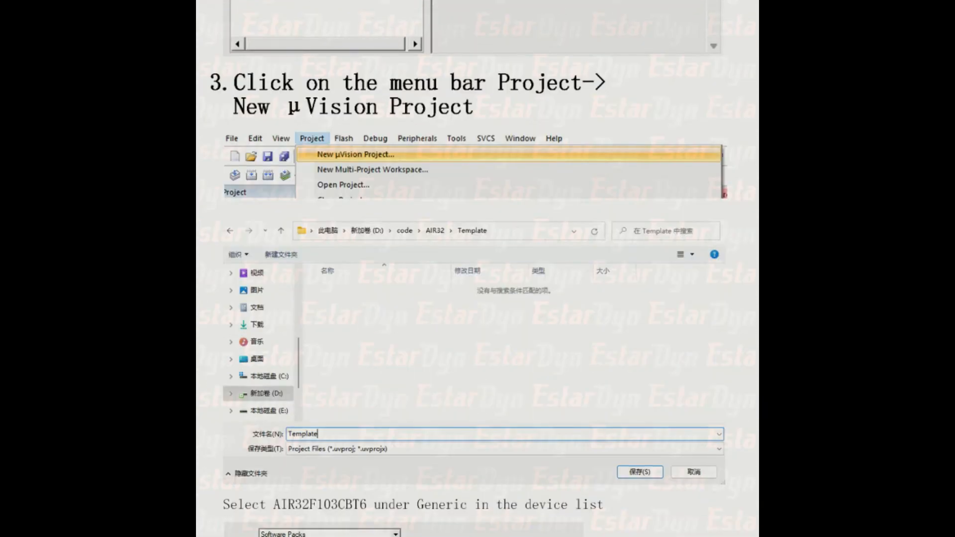
scroll(down, 3)
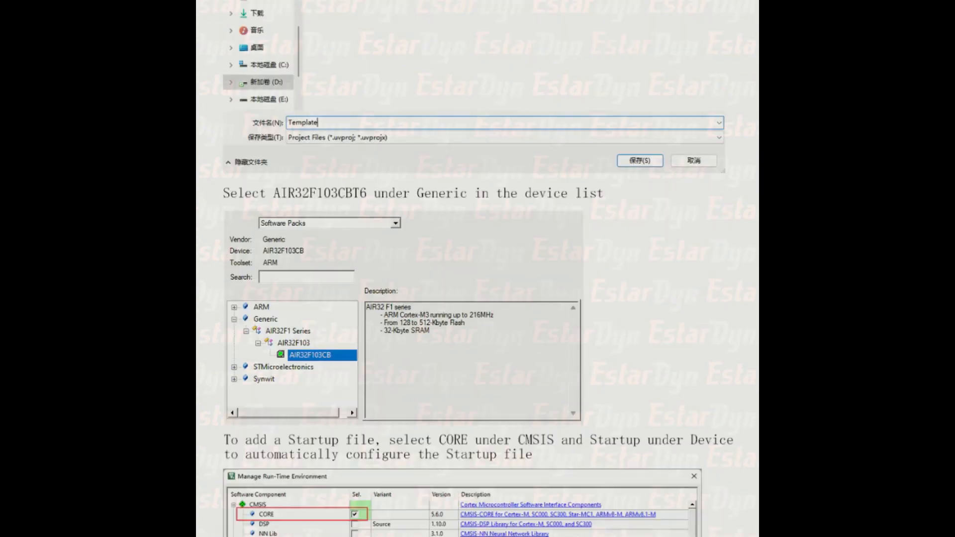
scroll(down, 3)
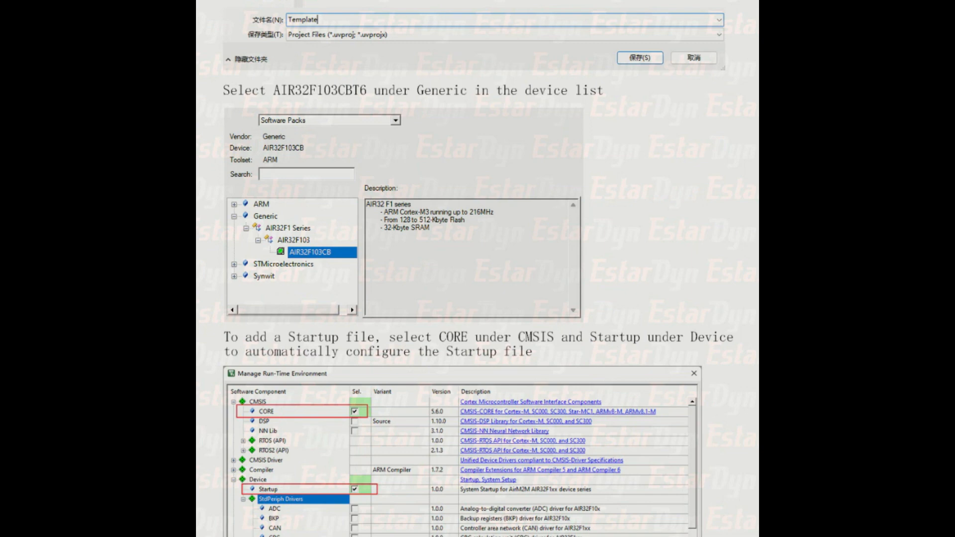
scroll(down, 3)
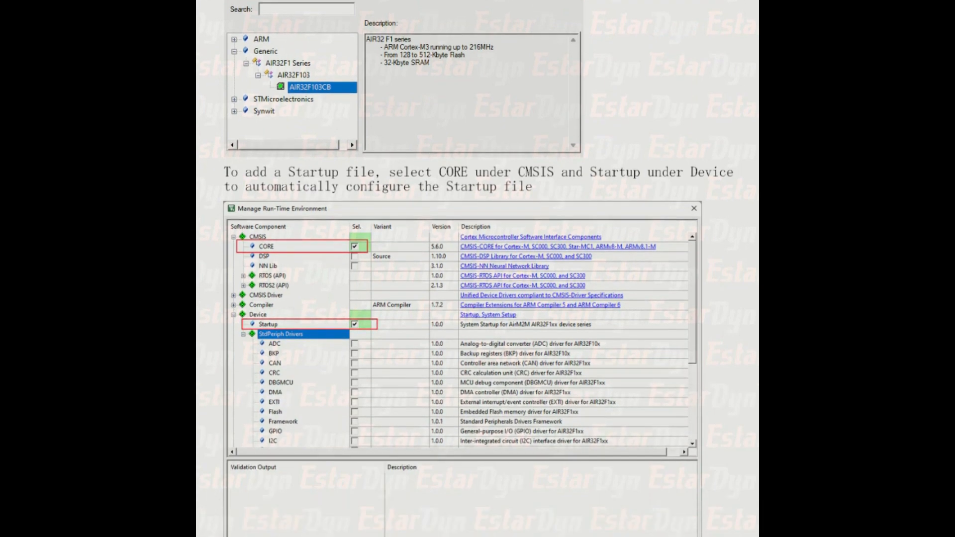
scroll(down, 3)
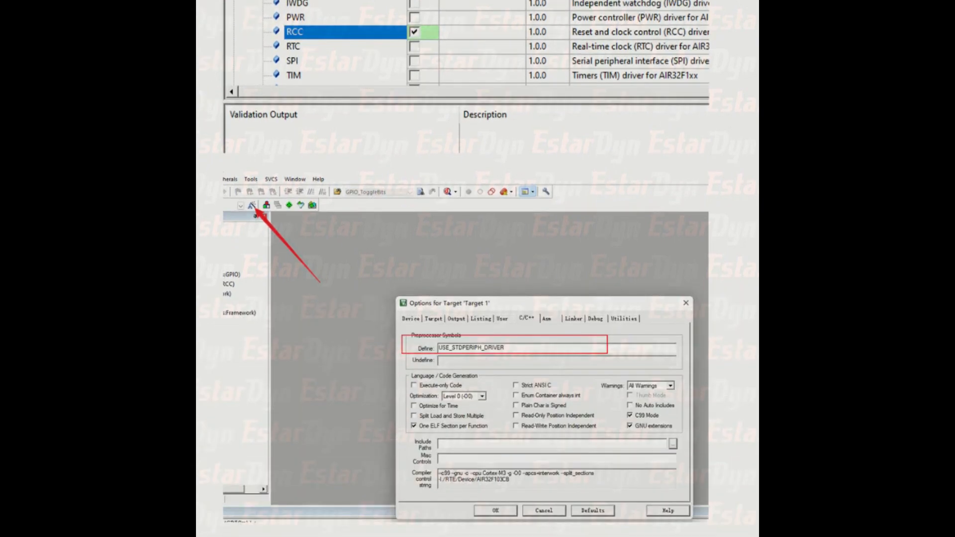
scroll(down, 3)
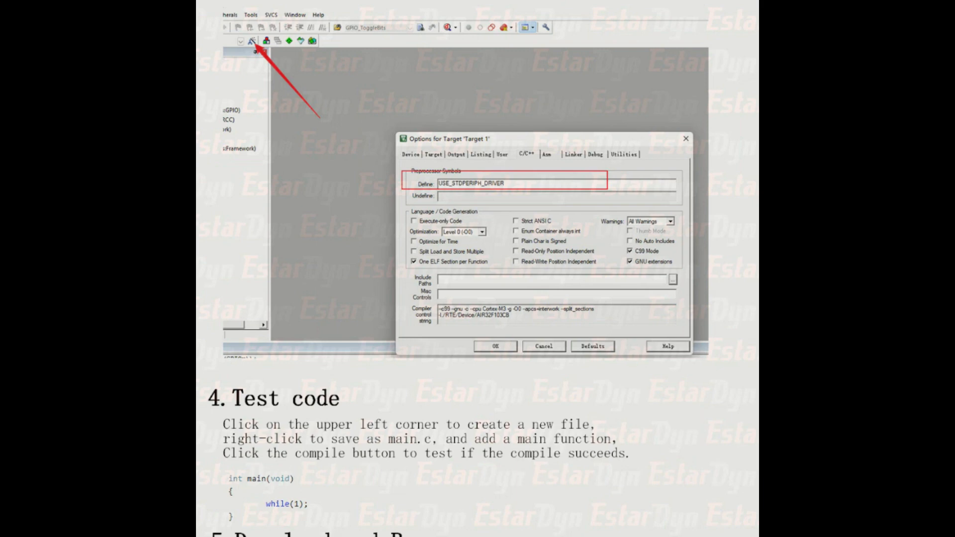
scroll(down, 3)
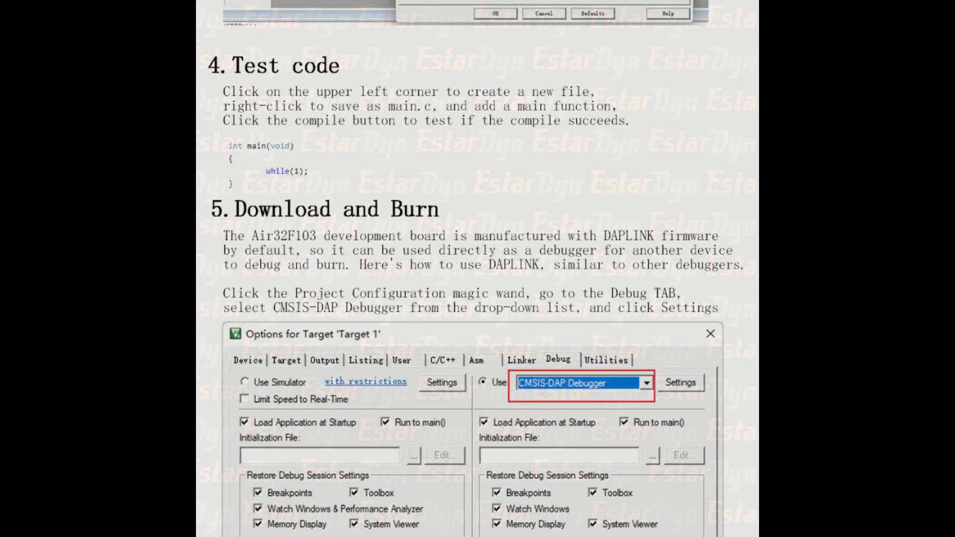
scroll(down, 3)
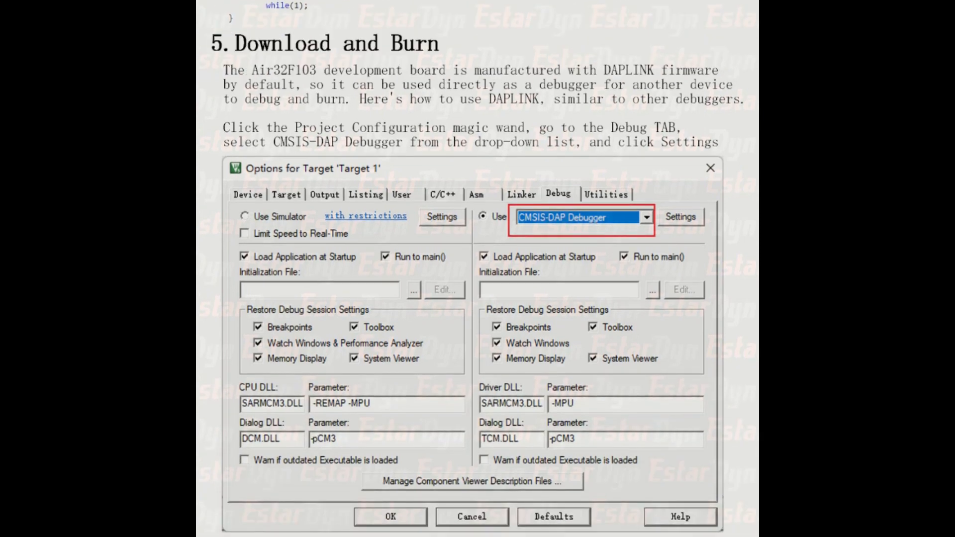
scroll(down, 3)
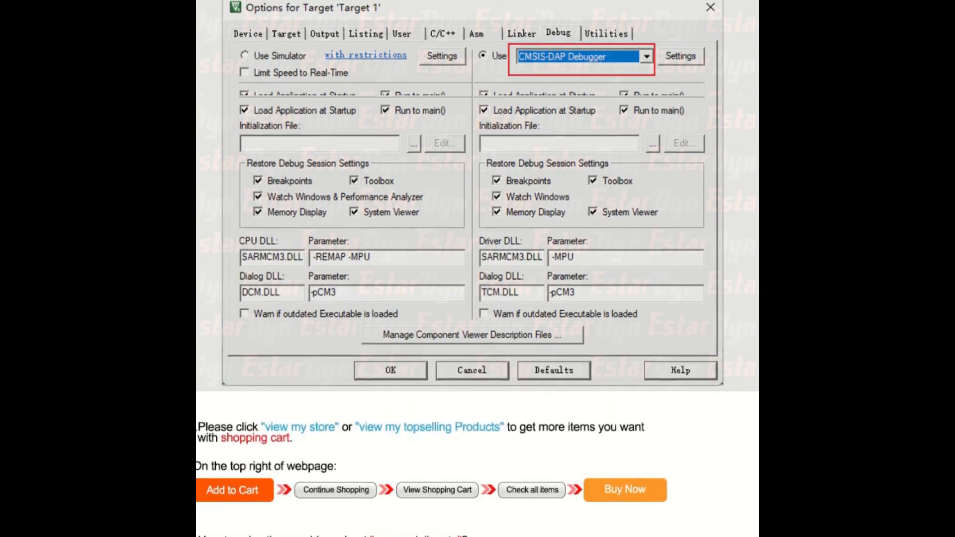